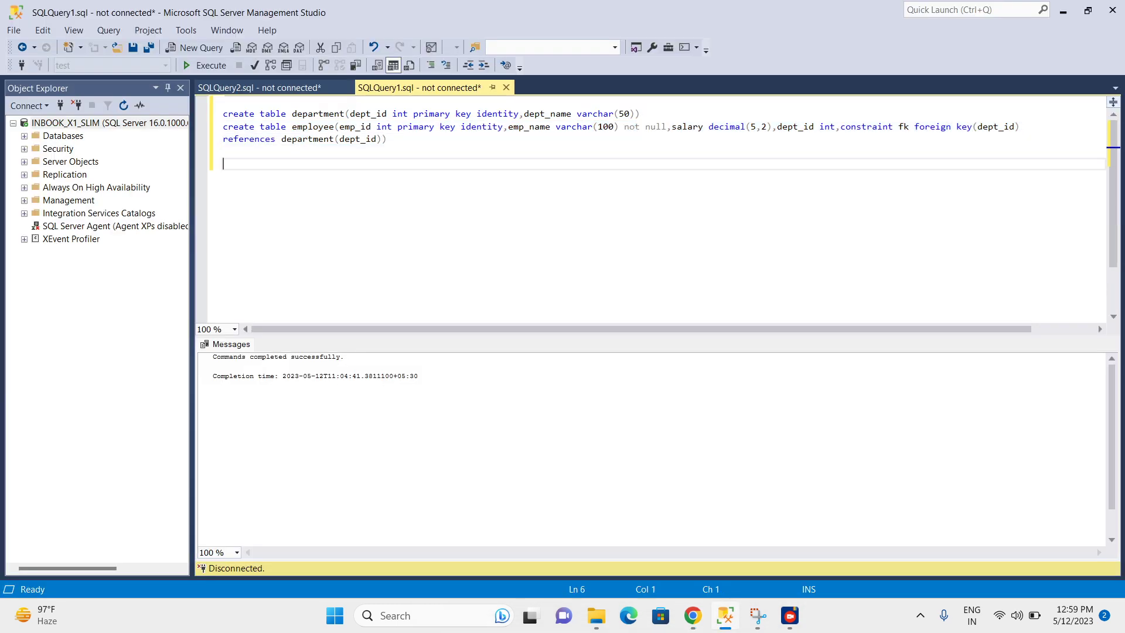
Step: Add 'num' below the table scripts, then open the blog's DECIMAL precision and scale section
type("num")
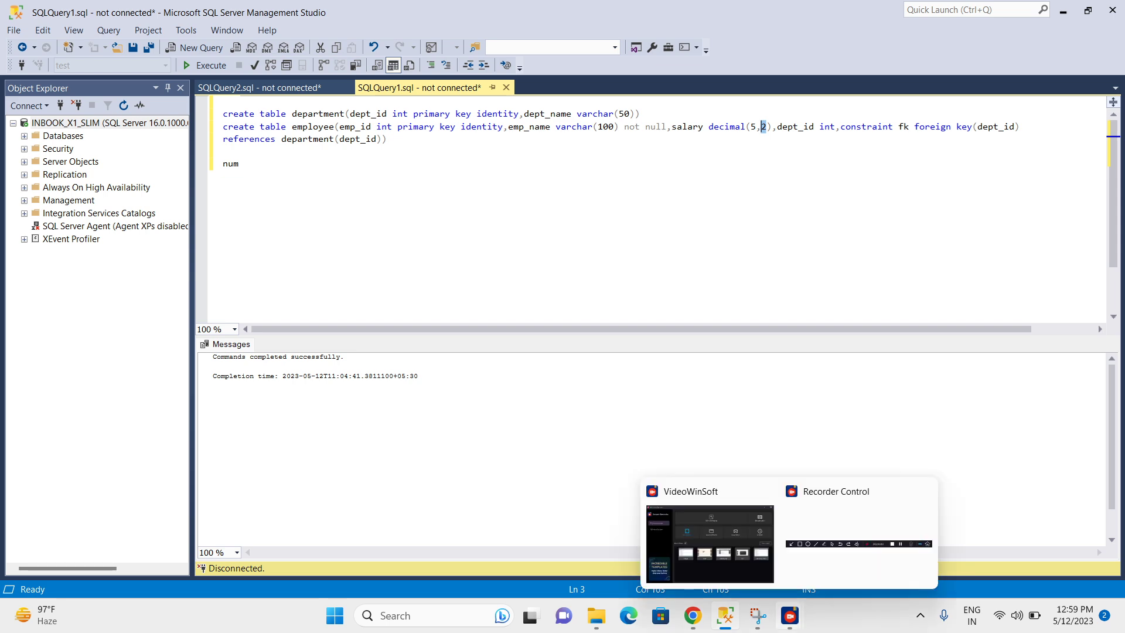
left_click(691, 616)
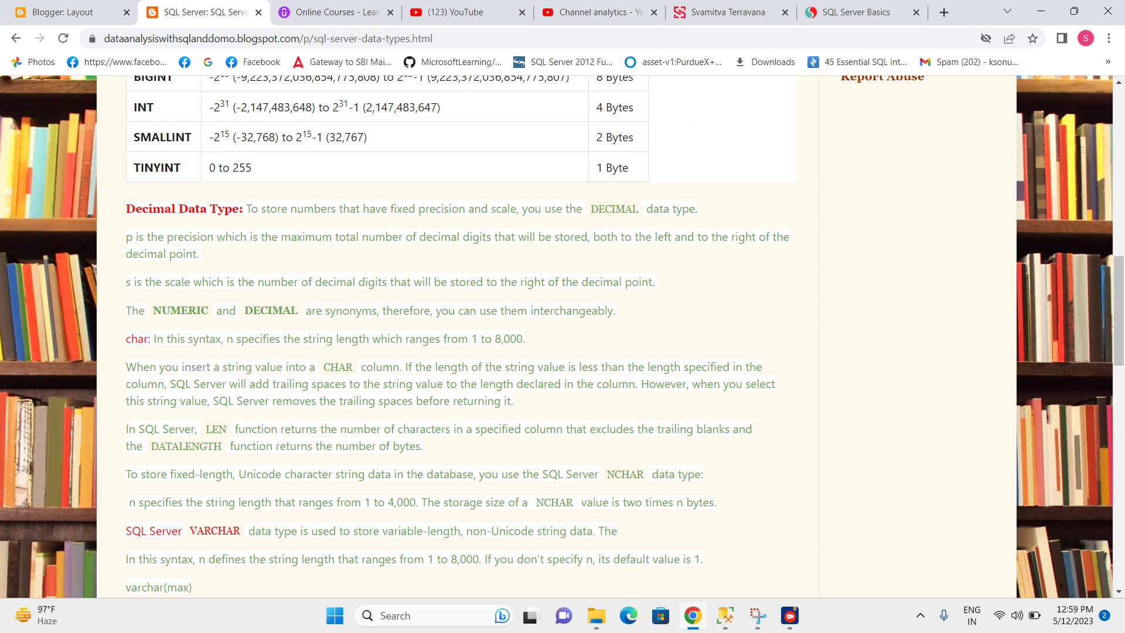
scroll("down", 3)
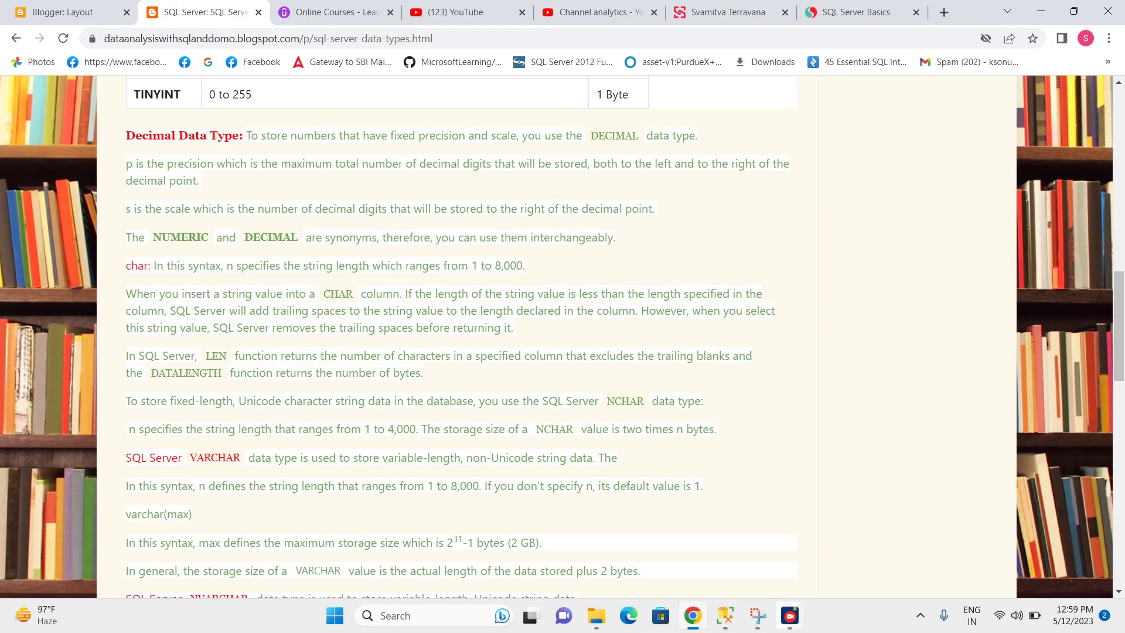